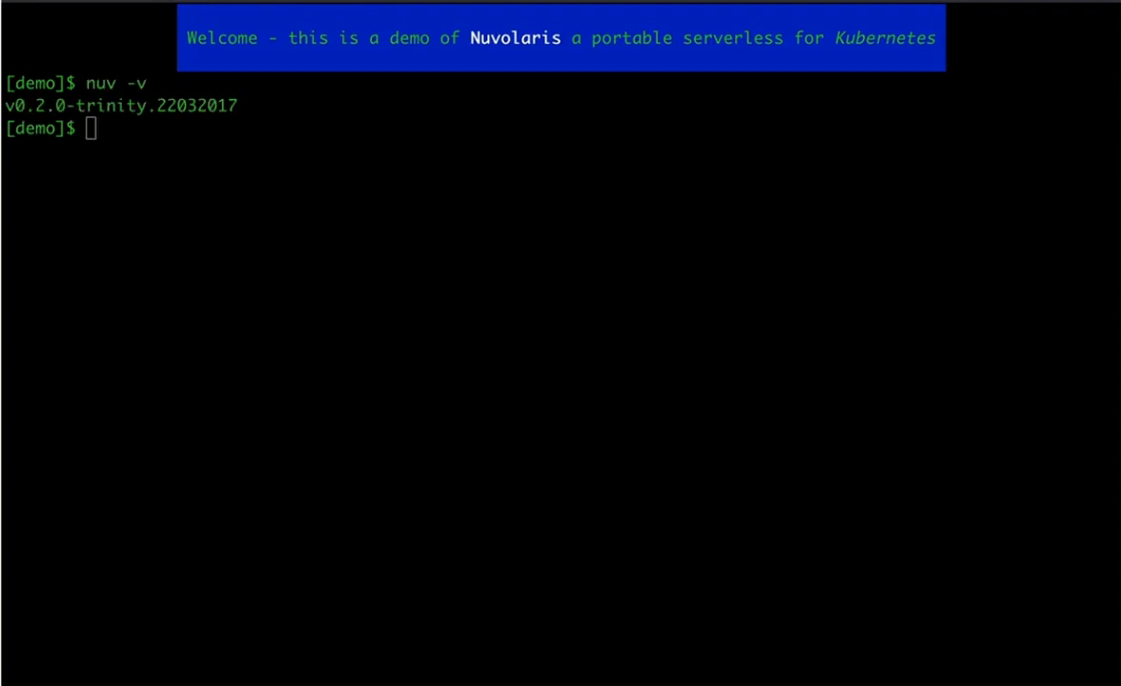
Step: Show the double-bordered 'Installing Nuvolaris locally' banner, then create the local dev cluster with nuv setup --devcluster
{"action": "type", "text": "rich 'Installing [b]Nuvolaris[/b] locally' -p -a double"}
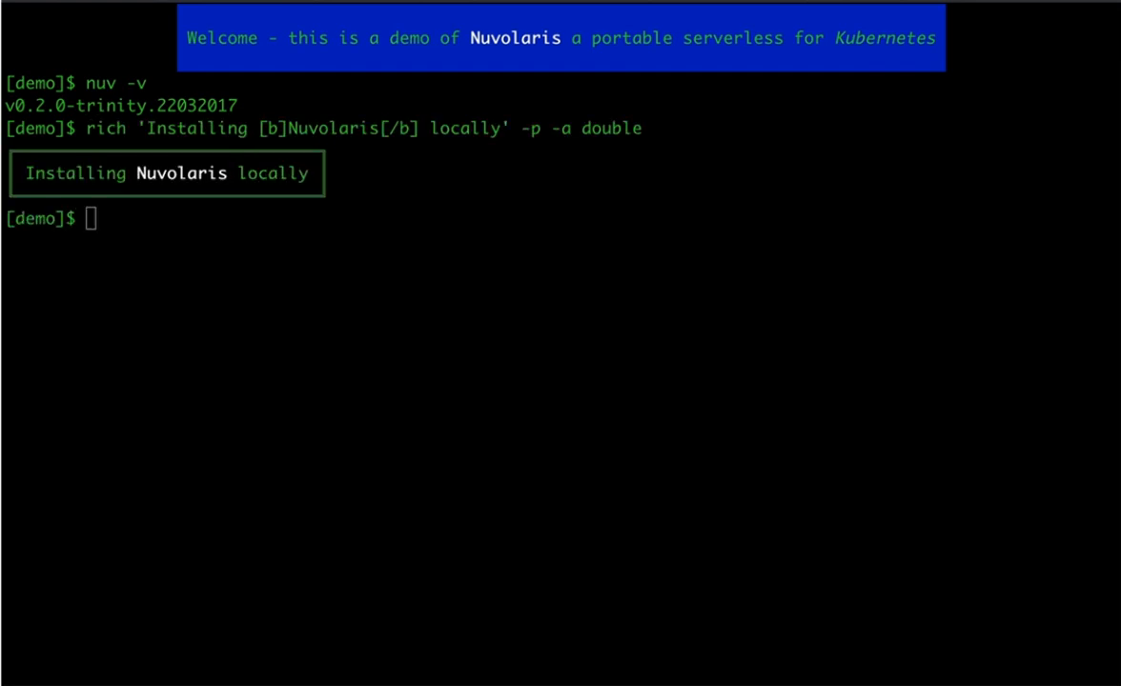
{"action": "type", "text": "nuv setup --devcluster"}
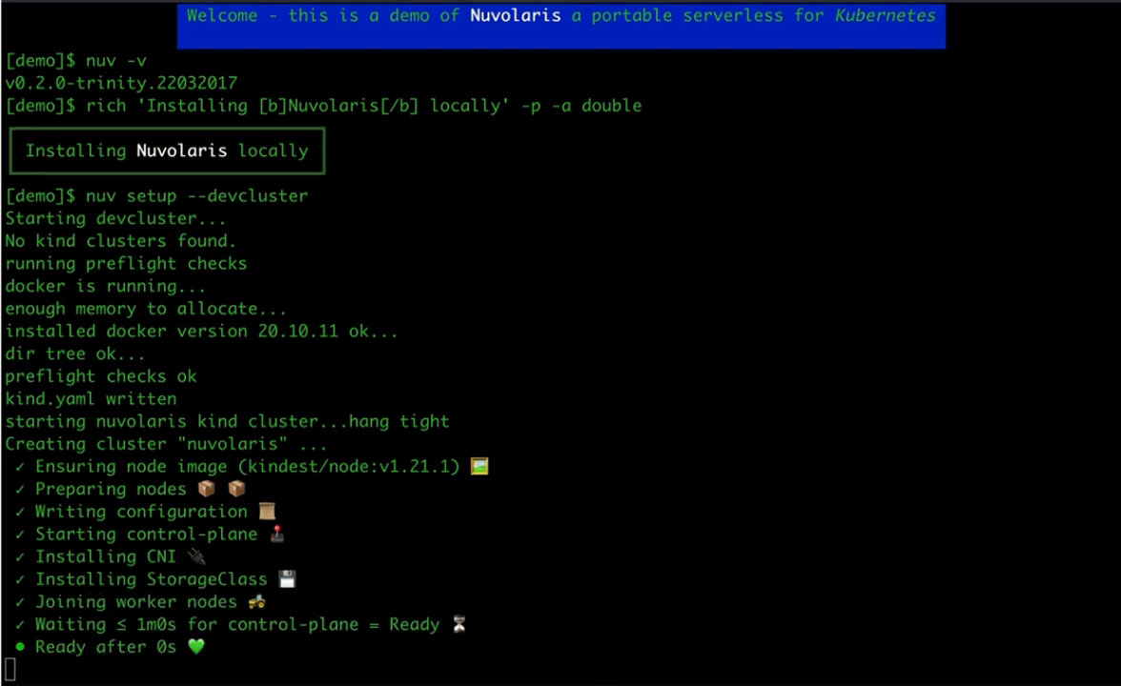
Step: Scroll through the nuv setup output until the Nuvolaris and OpenWhisk operators are running
{"action": "scroll", "scroll_direction": "down", "scroll_amount": 3}
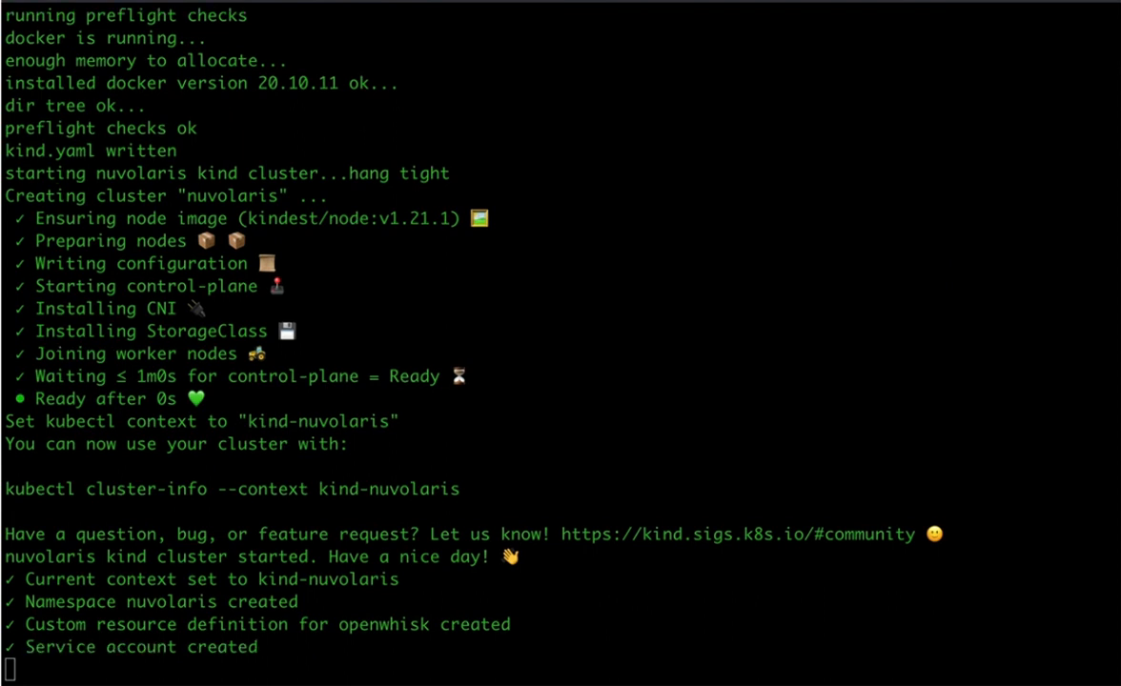
{"action": "scroll", "scroll_direction": "down", "scroll_amount": 3}
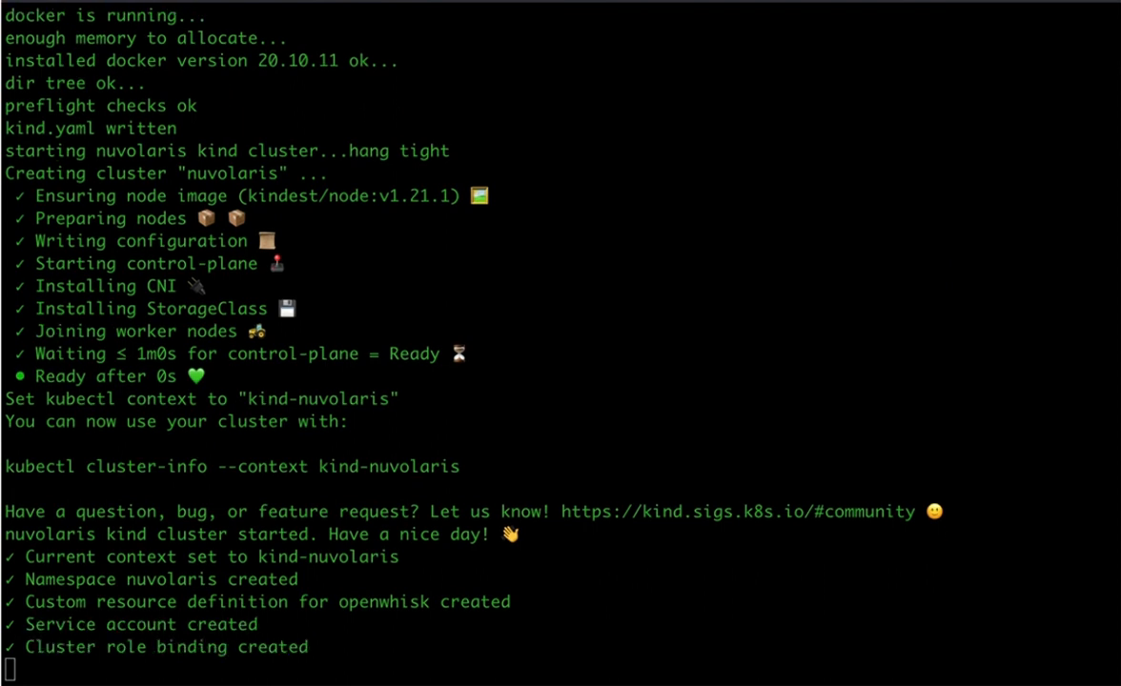
{"action": "scroll", "scroll_direction": "down", "scroll_amount": 3}
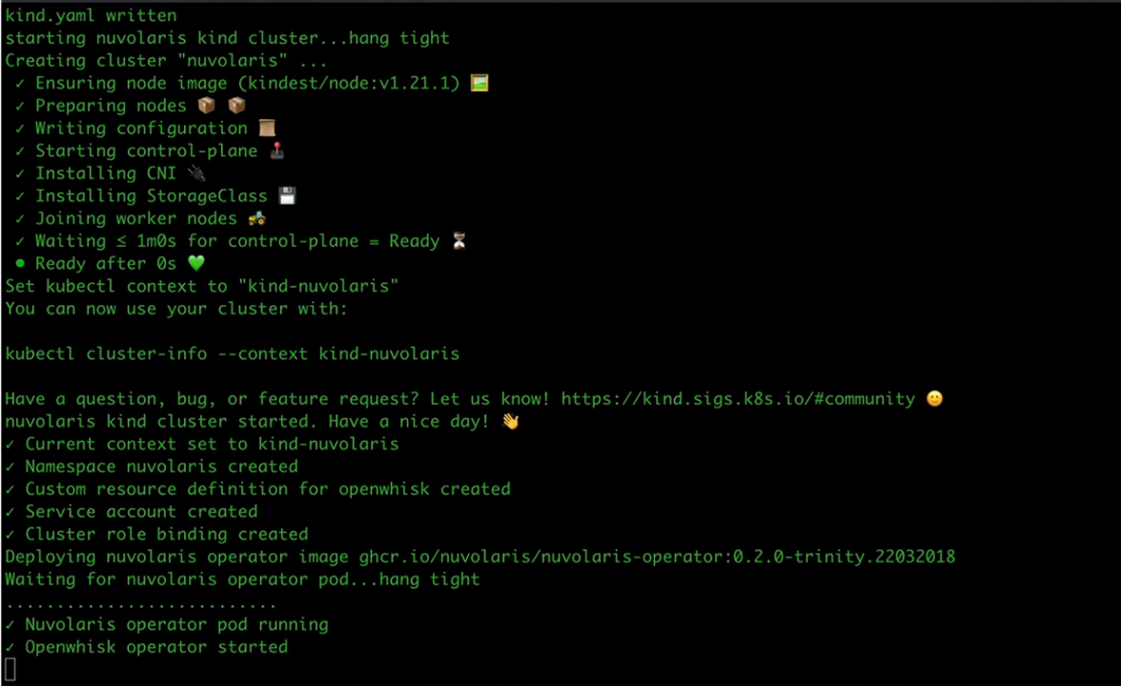
{"action": "scroll", "scroll_direction": "down", "scroll_amount": 3}
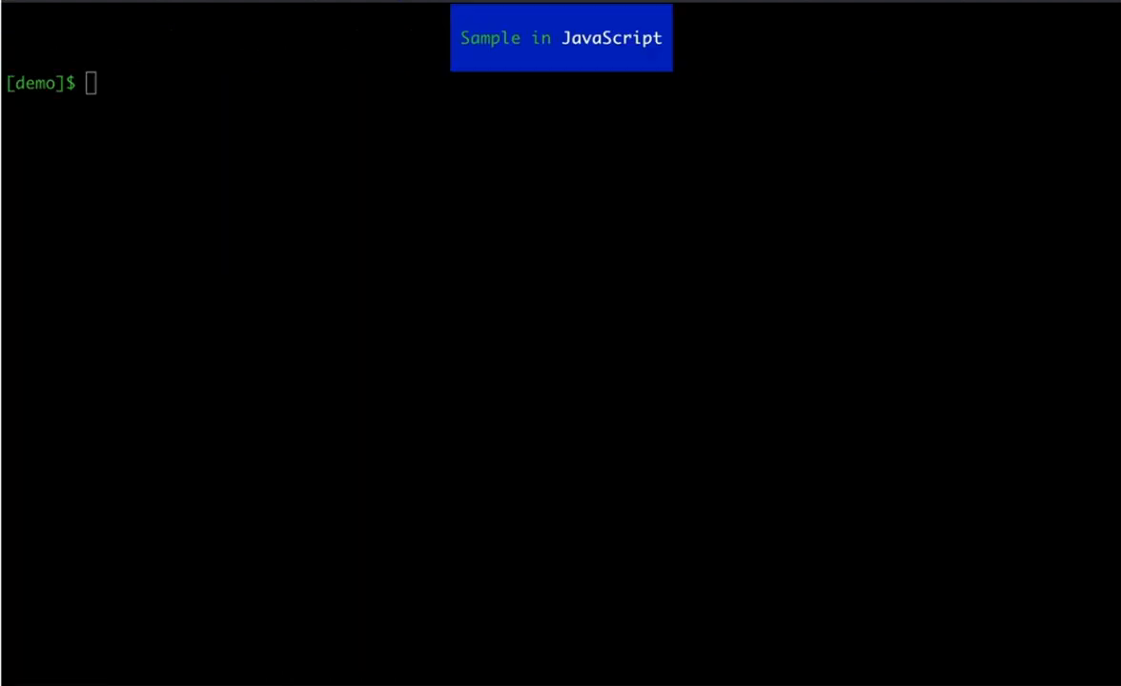
Step: Deploy hi.js as web action 'hi', invoke it with name Rob, and curl its URL with name Jane
{"action": "type", "text": "rich hi.js"}
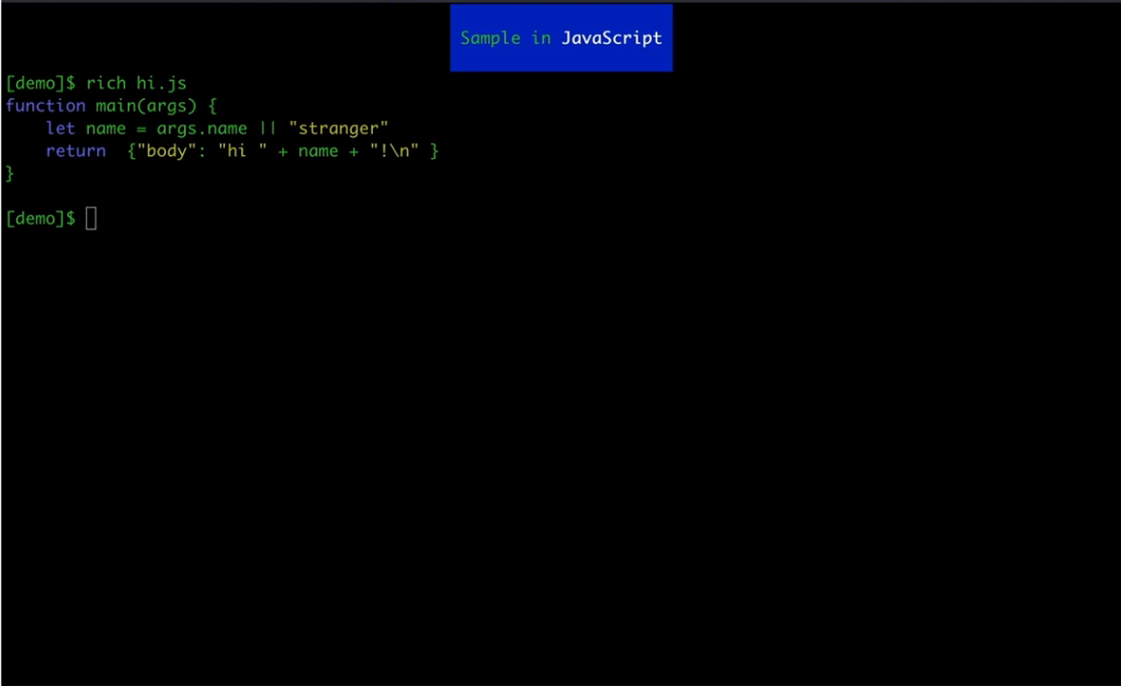
{"action": "type", "text": "nuv wsk action update hi hi.js --web=true"}
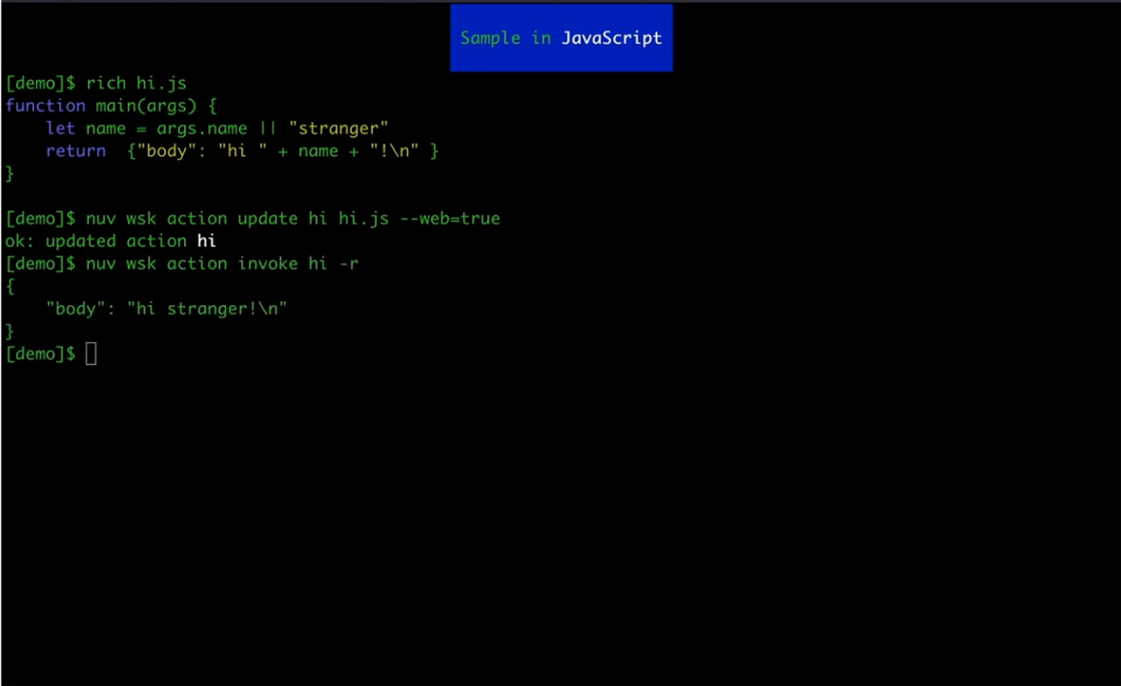
{"action": "type", "text": "nuv wsk action invoke hi -p name Rob -r"}
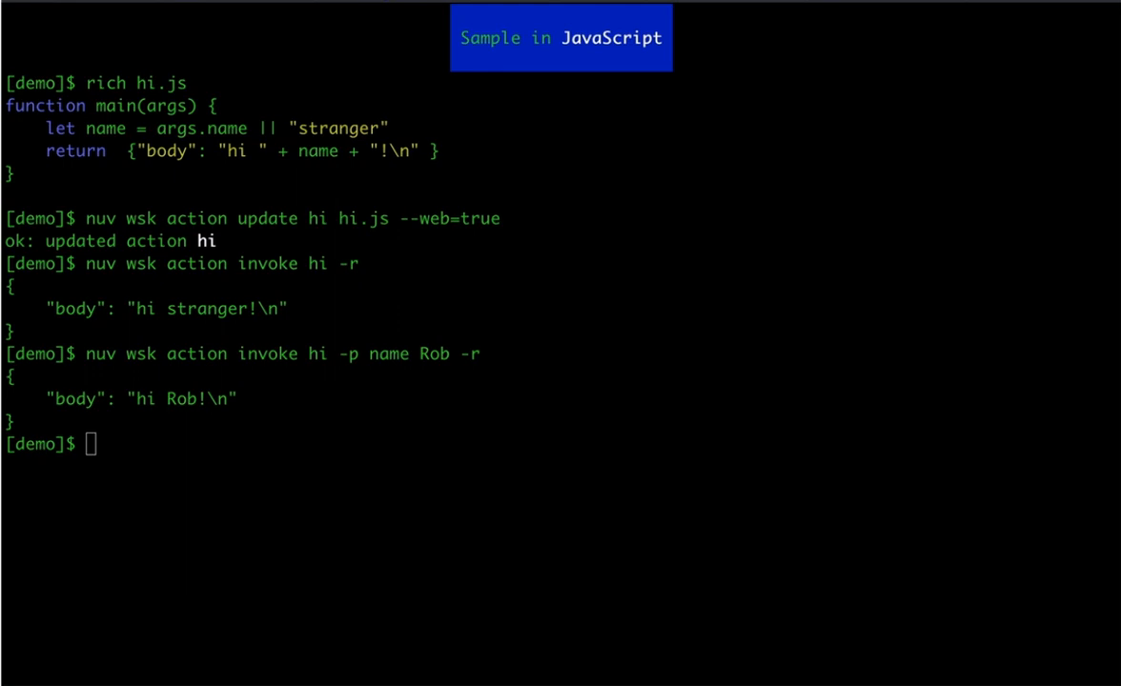
{"action": "type", "text": "nuv wsk action get  hi --url"}
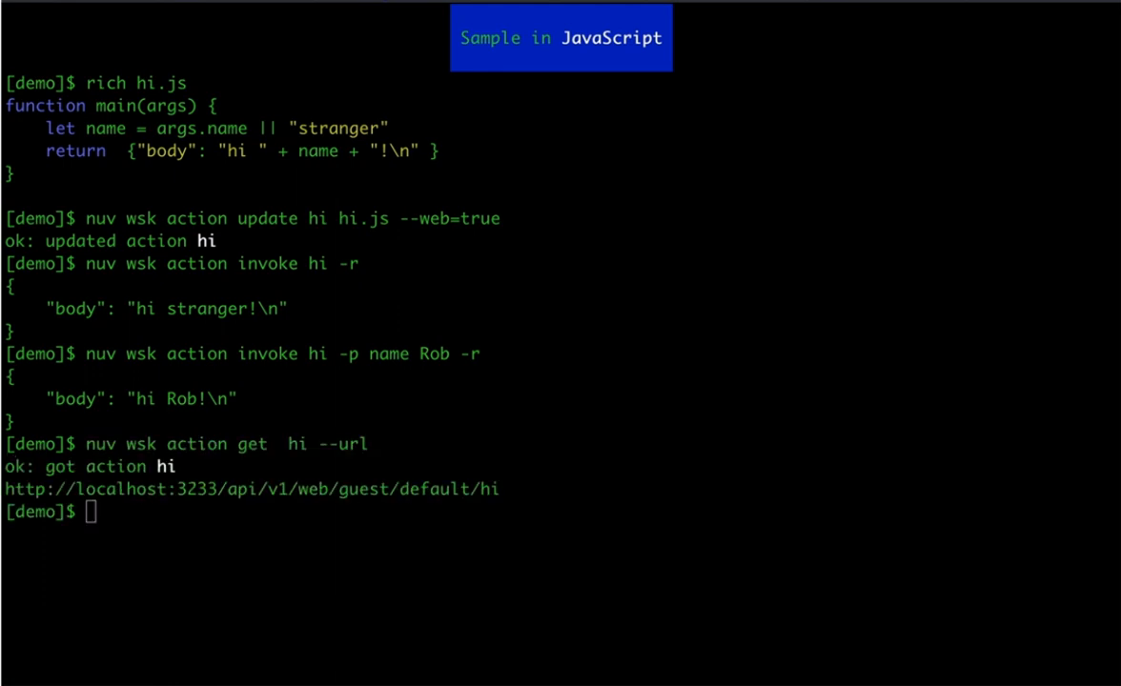
{"action": "type", "text": "curl http://localhost:3233/api/v1/web/guest/default/hi?name=Jane"}
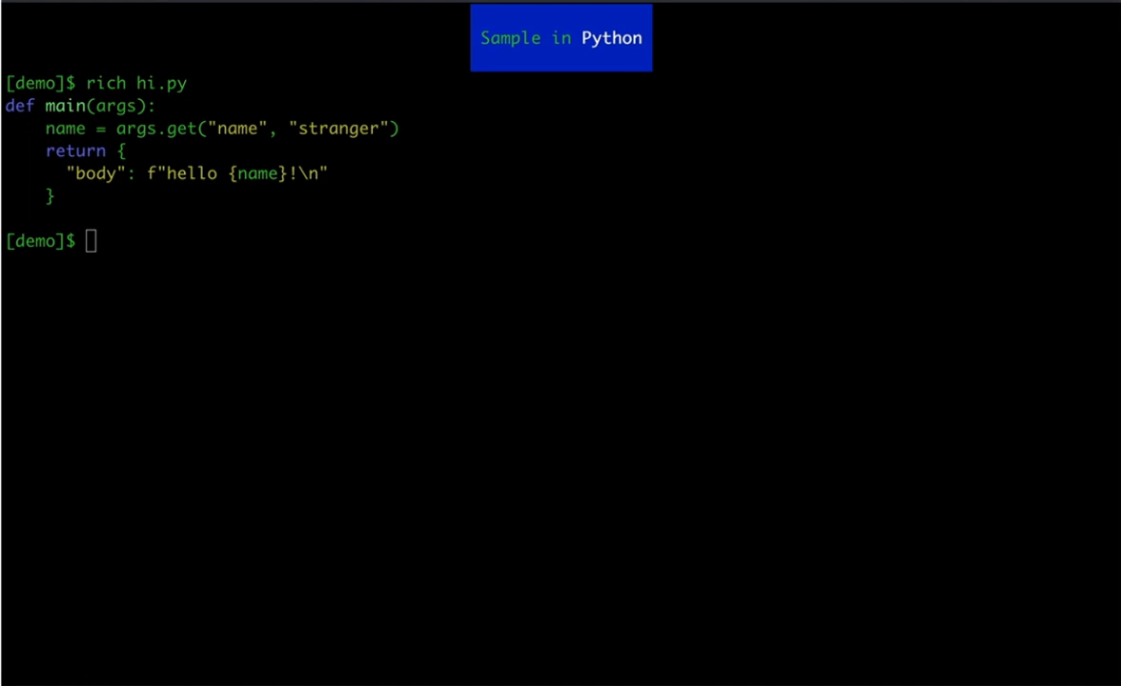
Step: Deploy hi.py as web action 'hipy', invoke it, and curl its URL with name Jane
{"action": "type", "text": "nuv wsk action update hipy hi.py --web=true"}
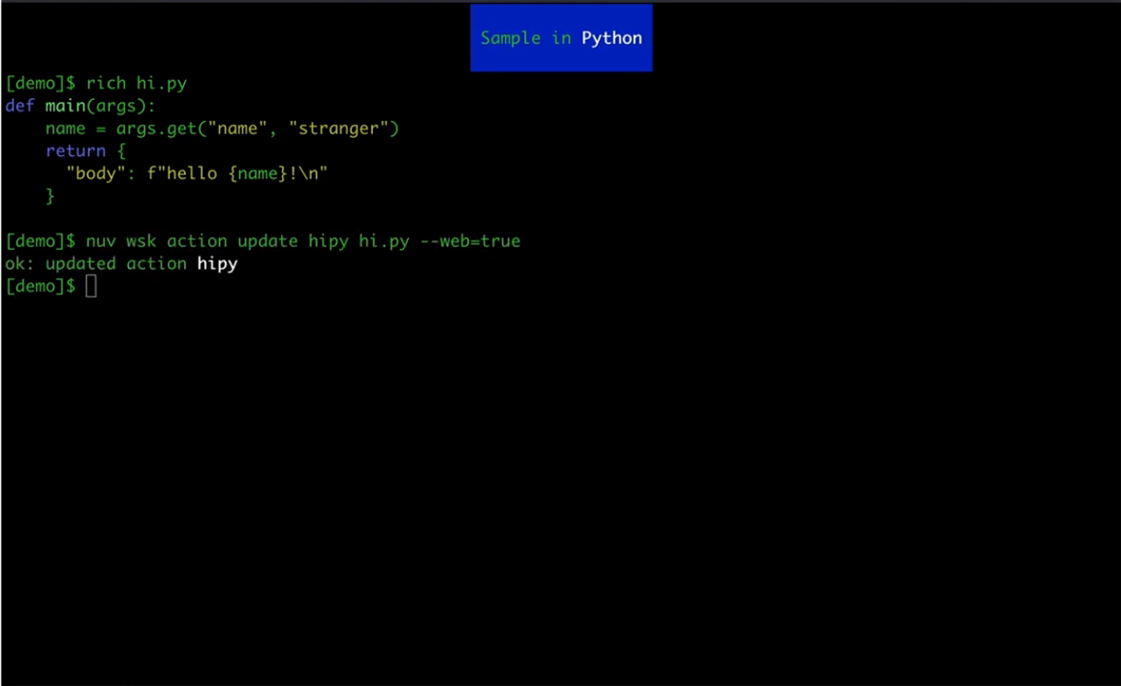
{"action": "type", "text": "nuv wsk action invoke hipy -r"}
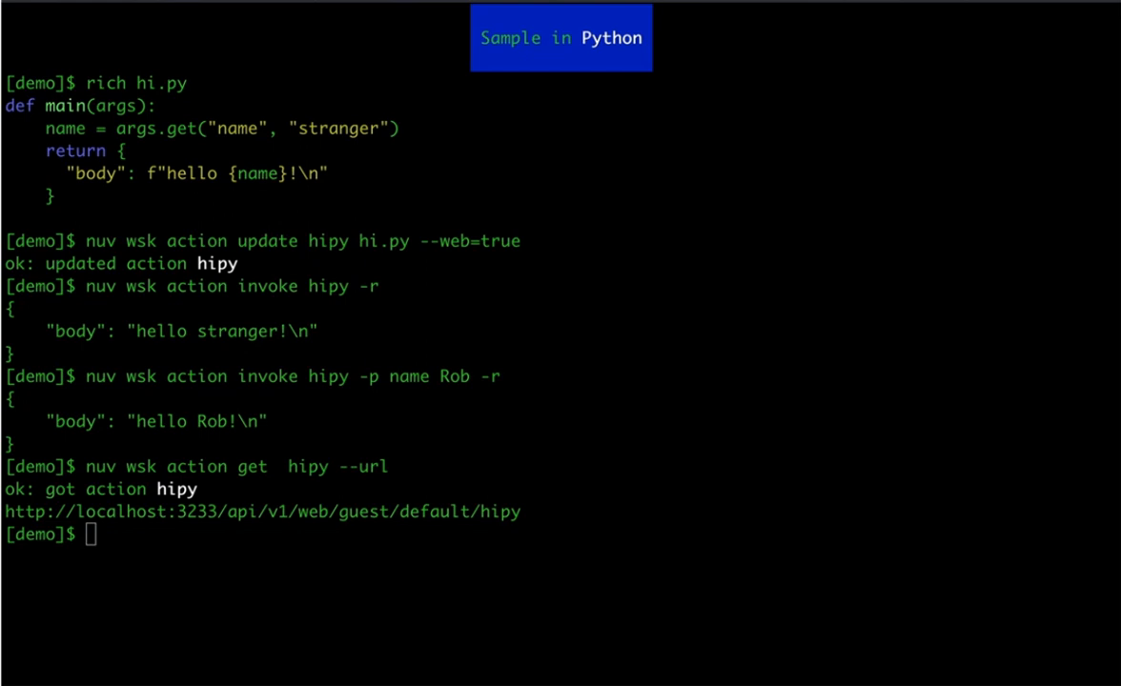
{"action": "type", "text": "curl http://localhost:3233/api/v1/web/guest/default/hipy?name=Jane"}
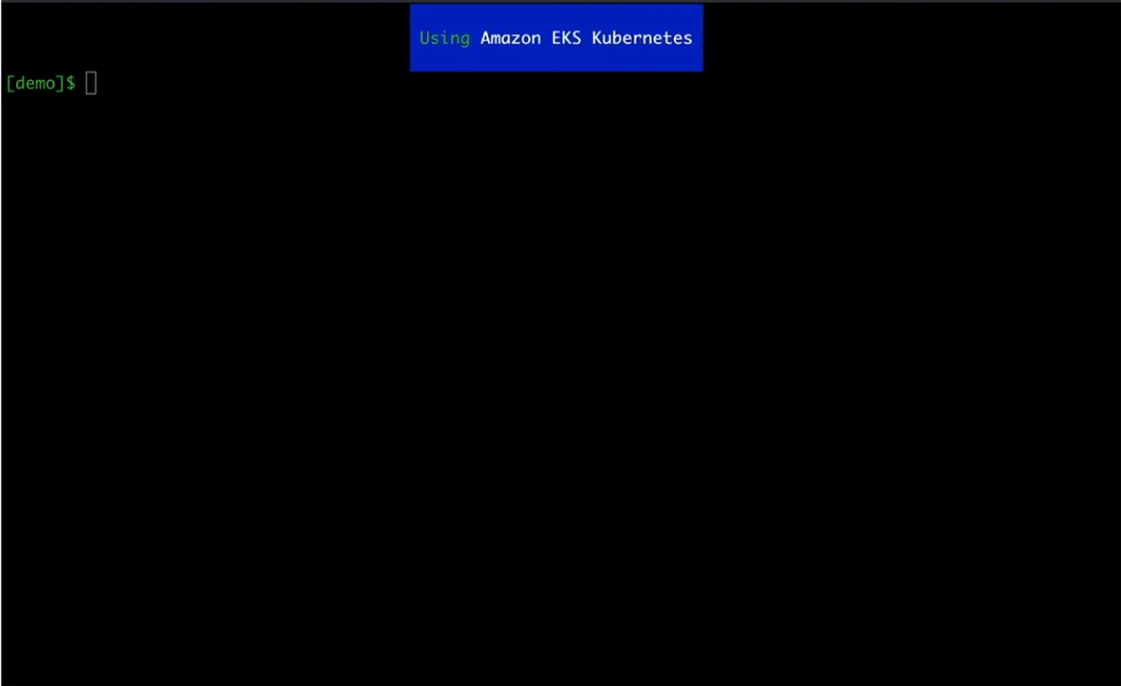
Step: Point kubectl at the EKS nuvolaris-cluster and run nuv setup with its eu-central-1 ARN context
{"action": "type", "text": "aws eks list-clusters --output=table"}
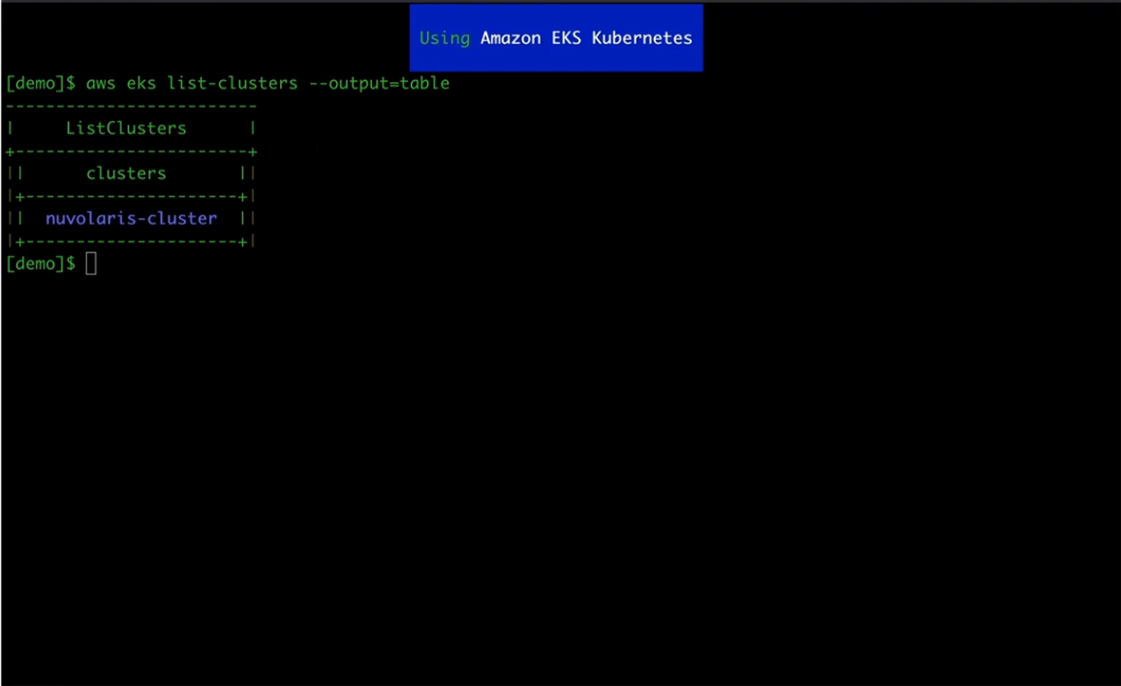
{"action": "type", "text": "aws eks update-kubeconfig --name=nuvolaris-cluster"}
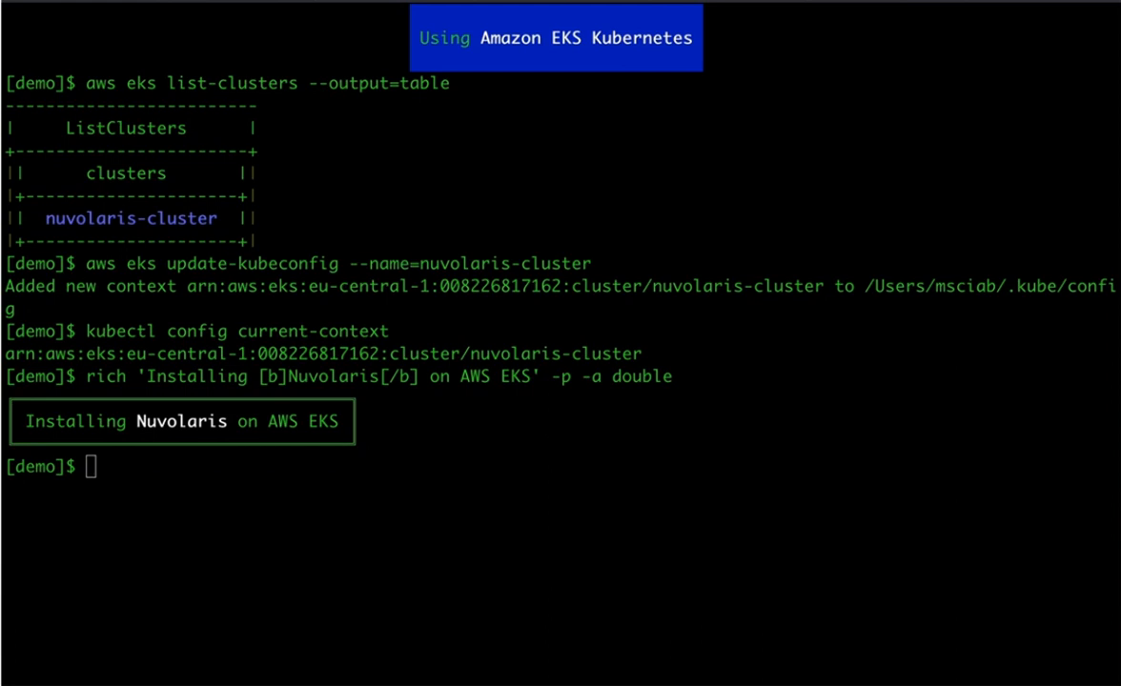
{"action": "type", "text": "nuv setup --context=arn:aws:eks:eu-central-1:008226817162:cluster/nuvolaris-cluster"}
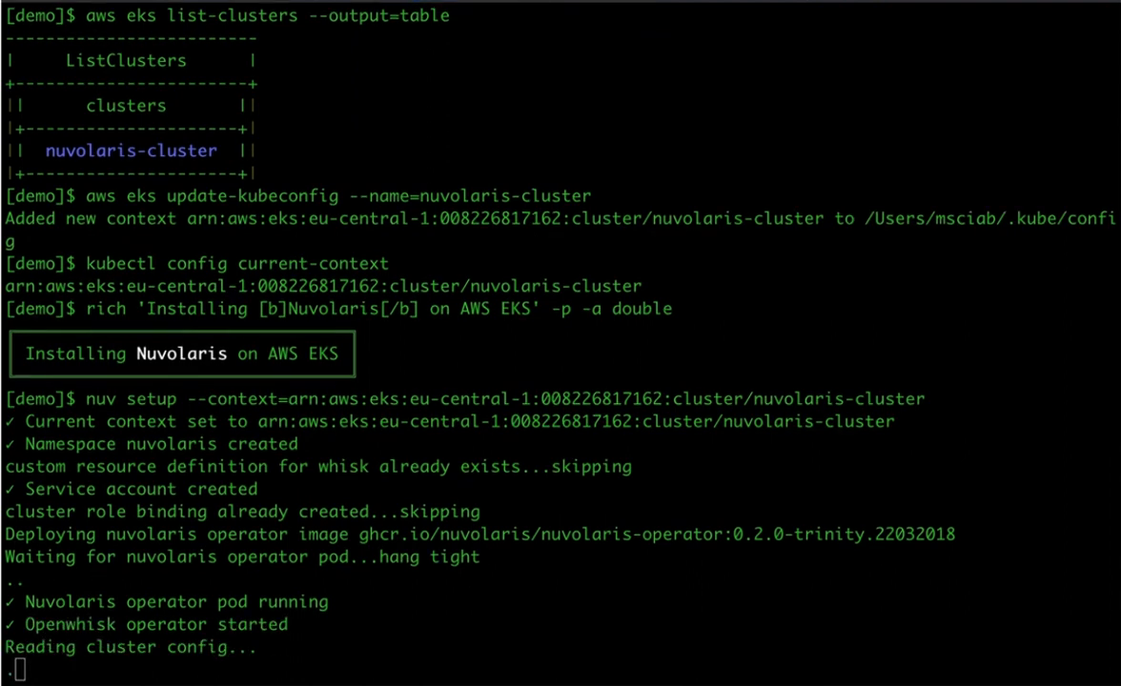
Step: Review the finished EKS setup and curl hipy's web URL with name Jane
{"action": "scroll", "scroll_direction": "down", "scroll_amount": 3}
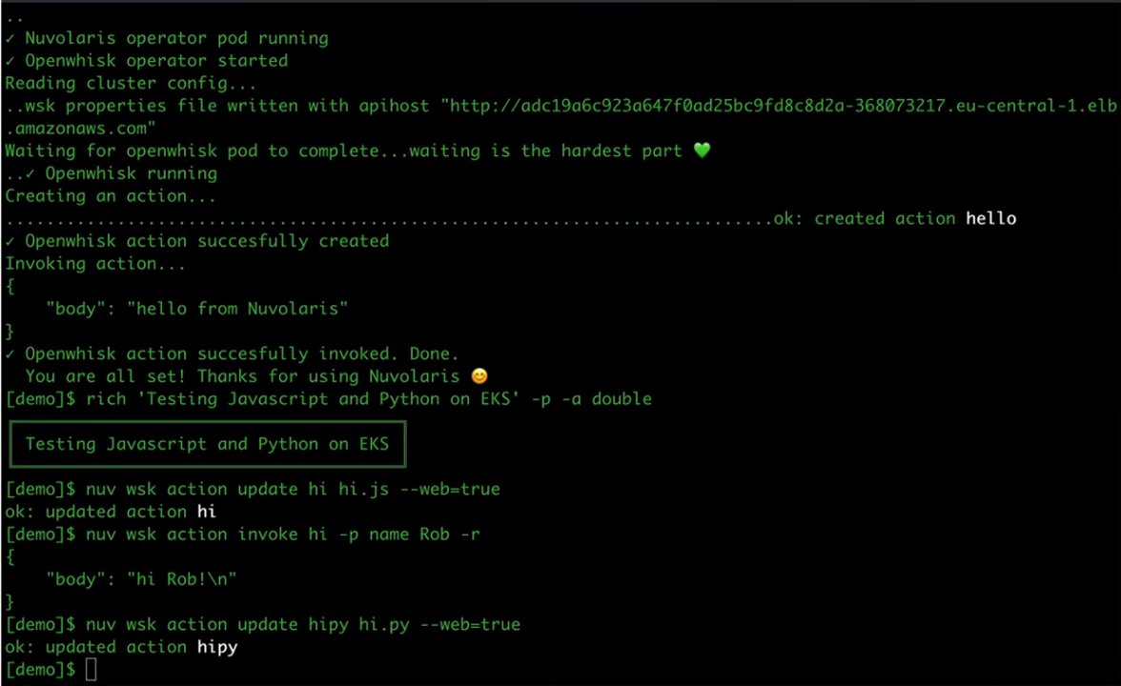
{"action": "type", "text": "curl \"$(nuv wsk action get hipy --url | tail +2)?name=Jane\""}
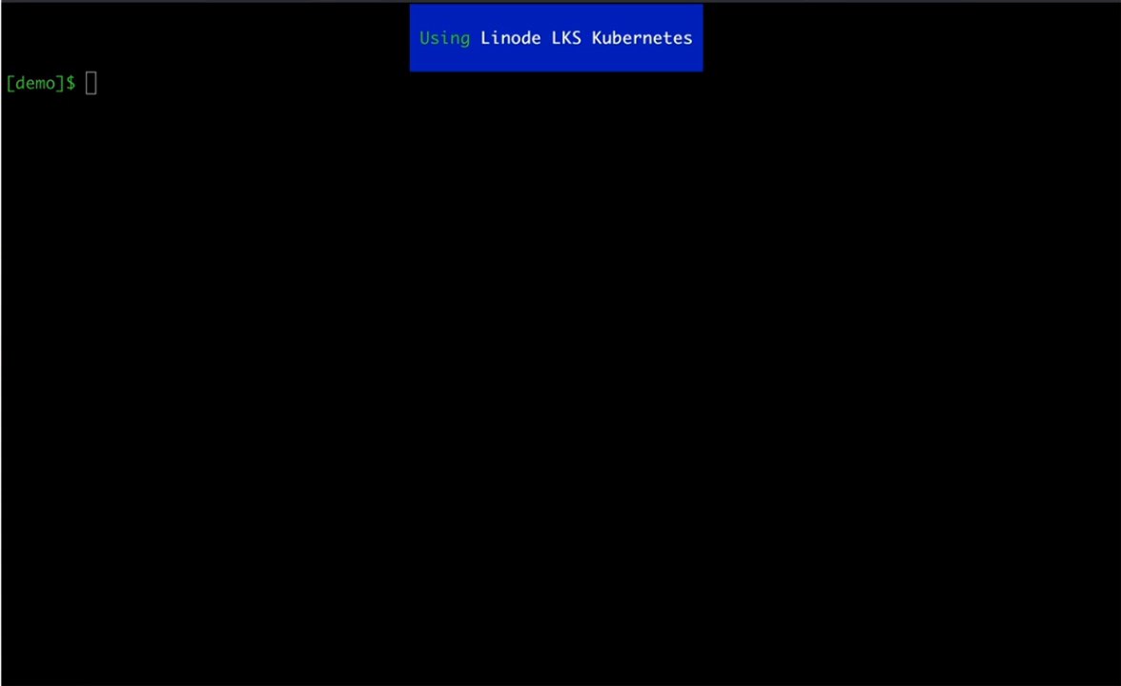
Step: List the Linode LKE clusters and save cluster 55272's decoded kubeconfig with jq
{"action": "type", "text": "linode-cli lke clusters-list"}
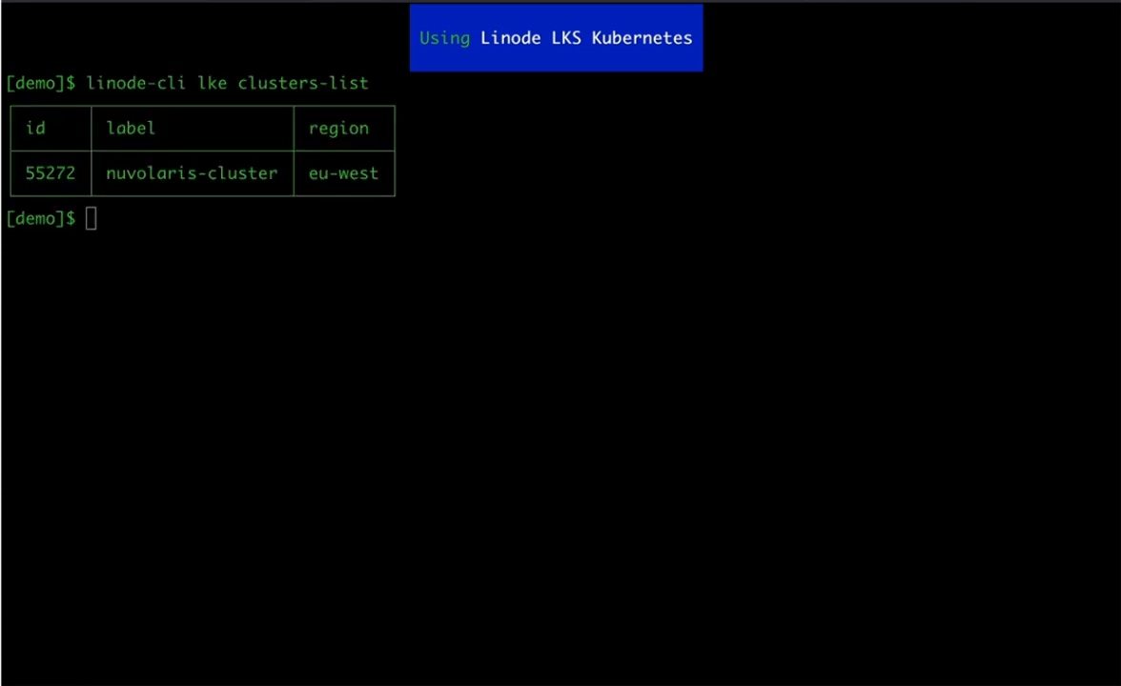
{"action": "type", "text": "linode-cli lke kubeconfig-view 55272 --json | jq -r '.[].kubeconfig | @base64d' >~/.kube/config"}
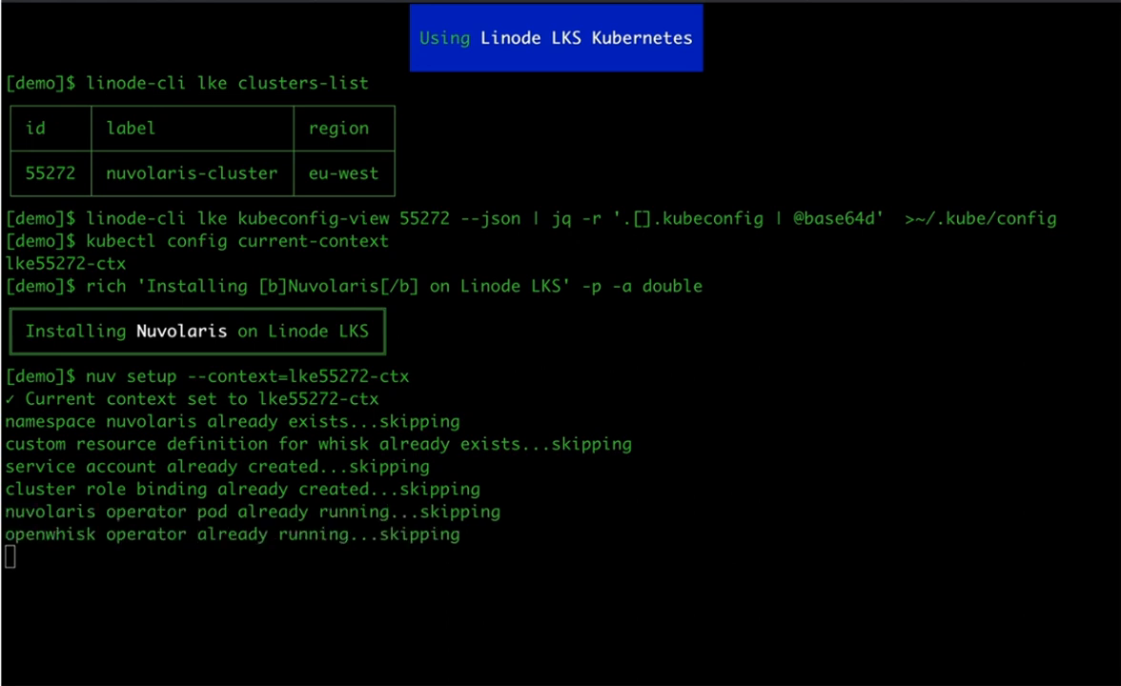
Step: Review the finished LKS setup and curl hipy's web URL with name Jane
{"action": "scroll", "scroll_direction": "down", "scroll_amount": 3}
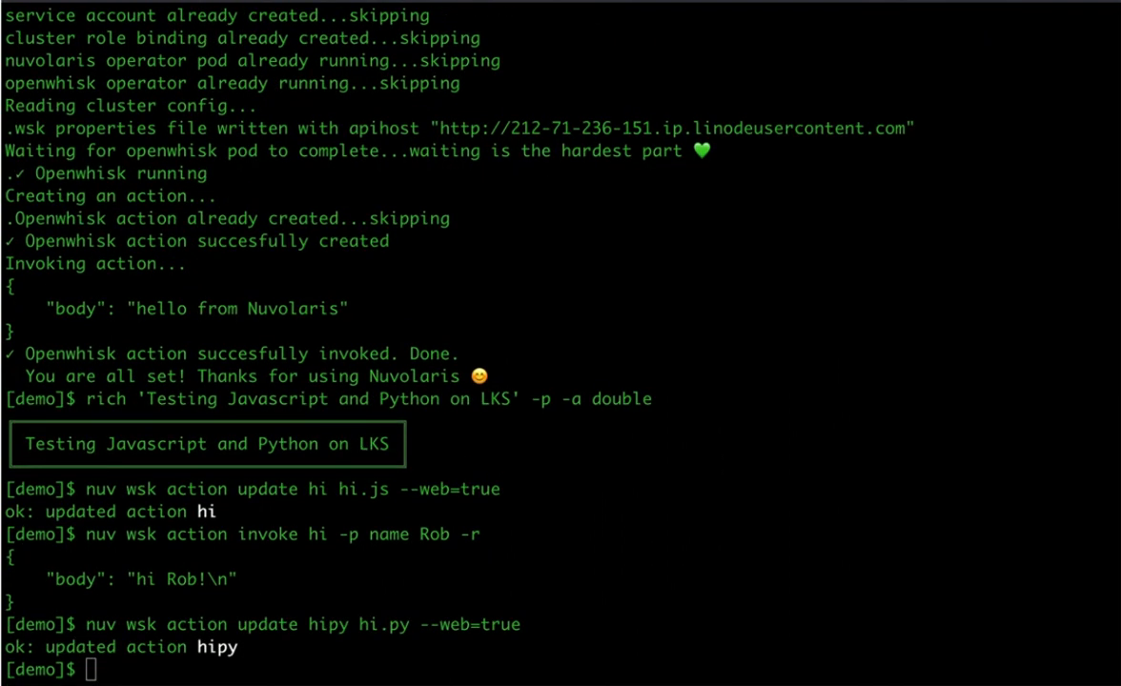
{"action": "type", "text": "curl \"$(nuv wsk action get hipy --url | tail +2)?name=Jane\""}
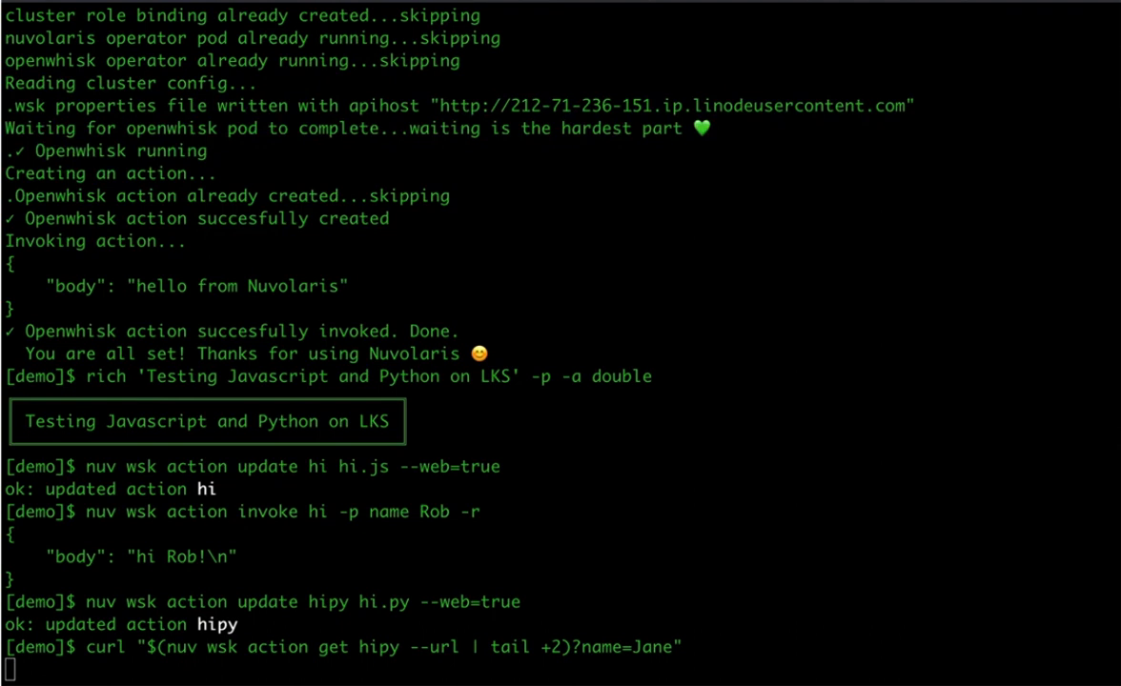
{"action": "key", "text": "Return"}
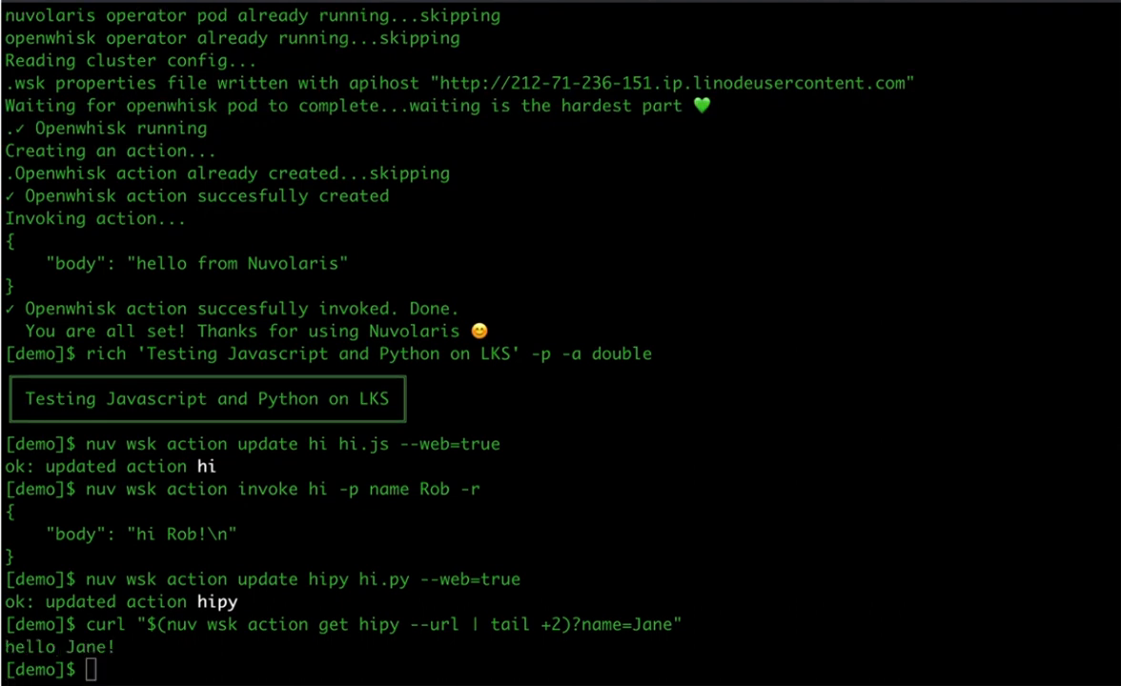